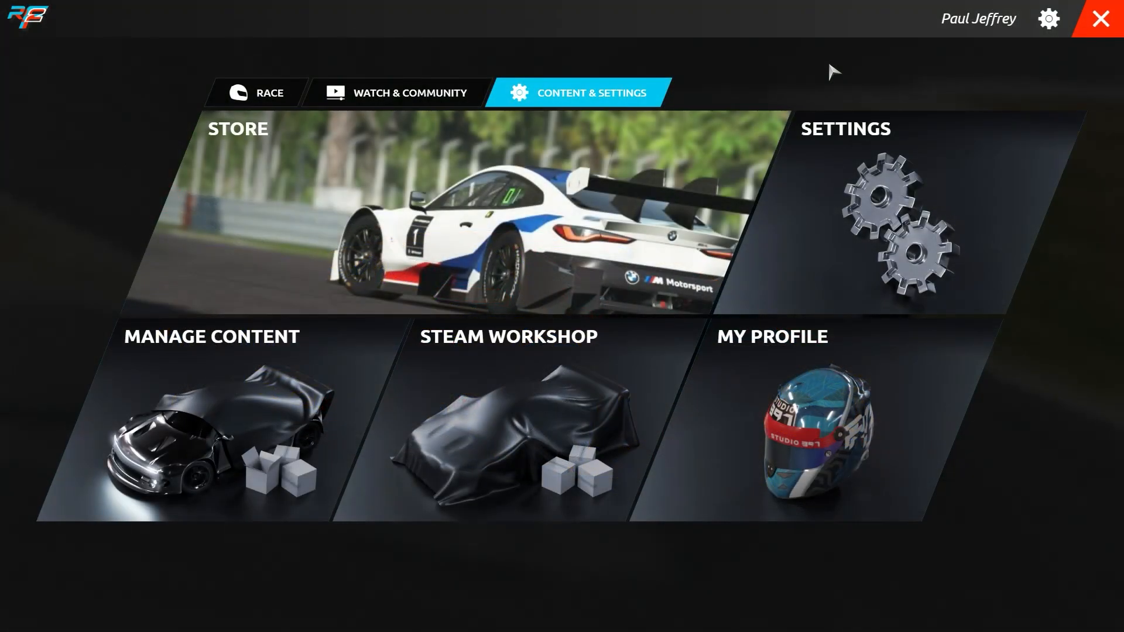
pyautogui.moveTo(975, 161)
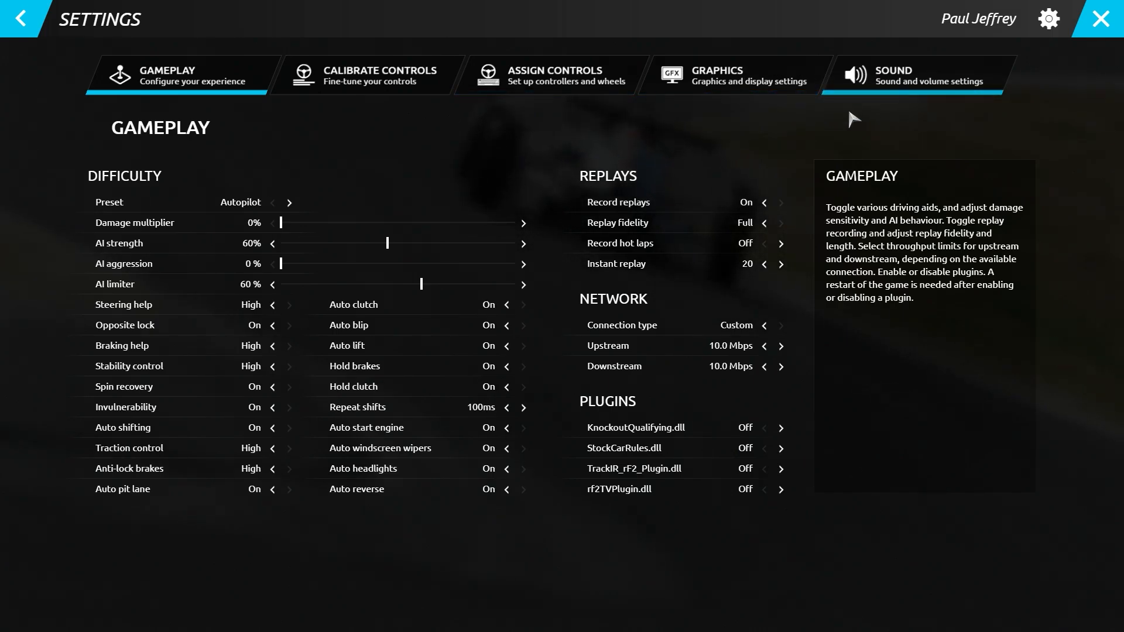
pyautogui.moveTo(304, 182)
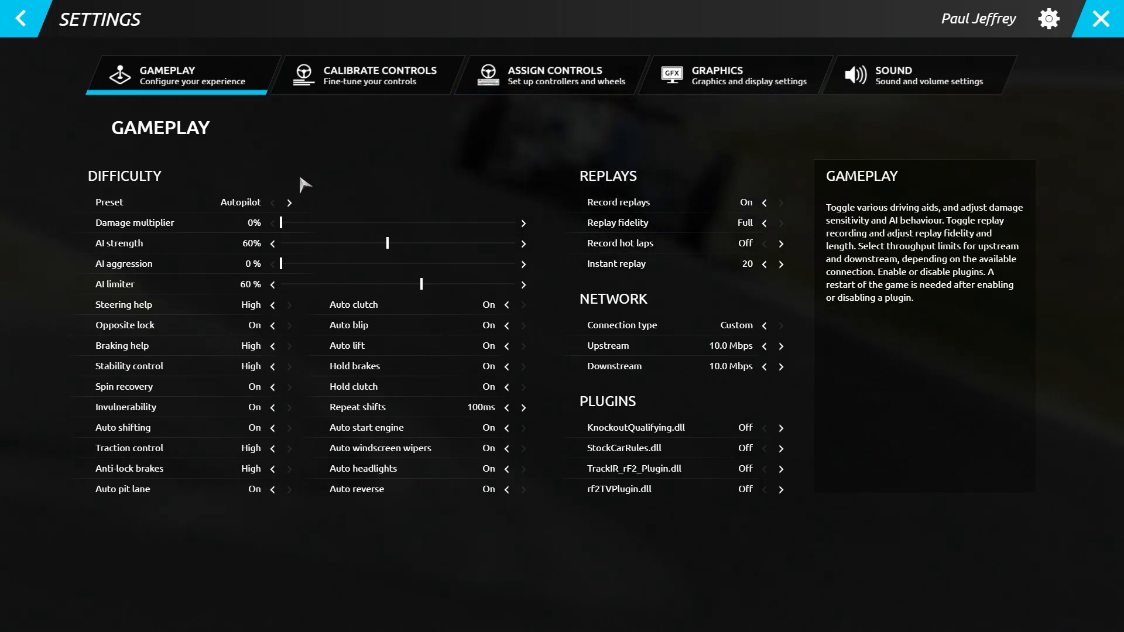
# Step the difficulty preset from Novice up to Alien, then bring up the controller calibration page
pyautogui.click(272, 202)
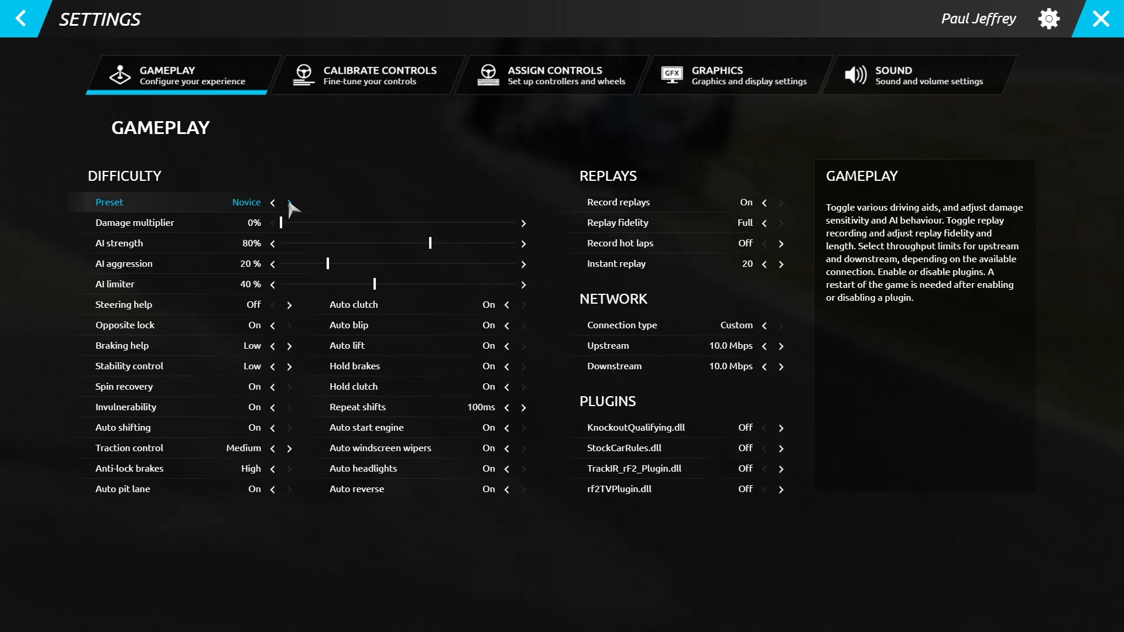
pyautogui.click(291, 202)
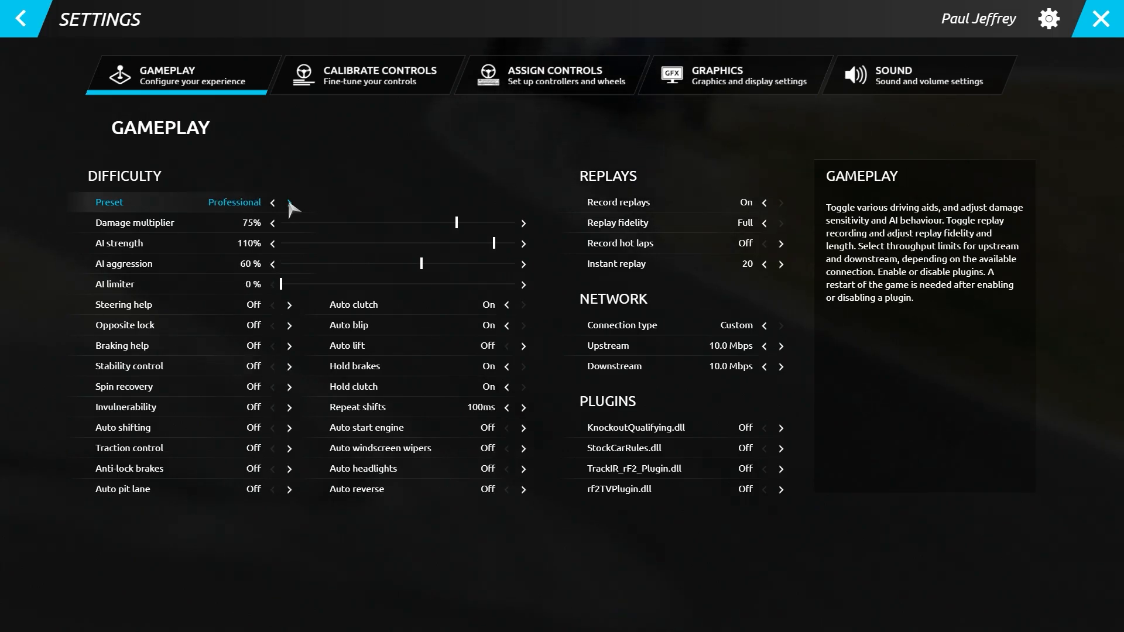
pyautogui.click(289, 203)
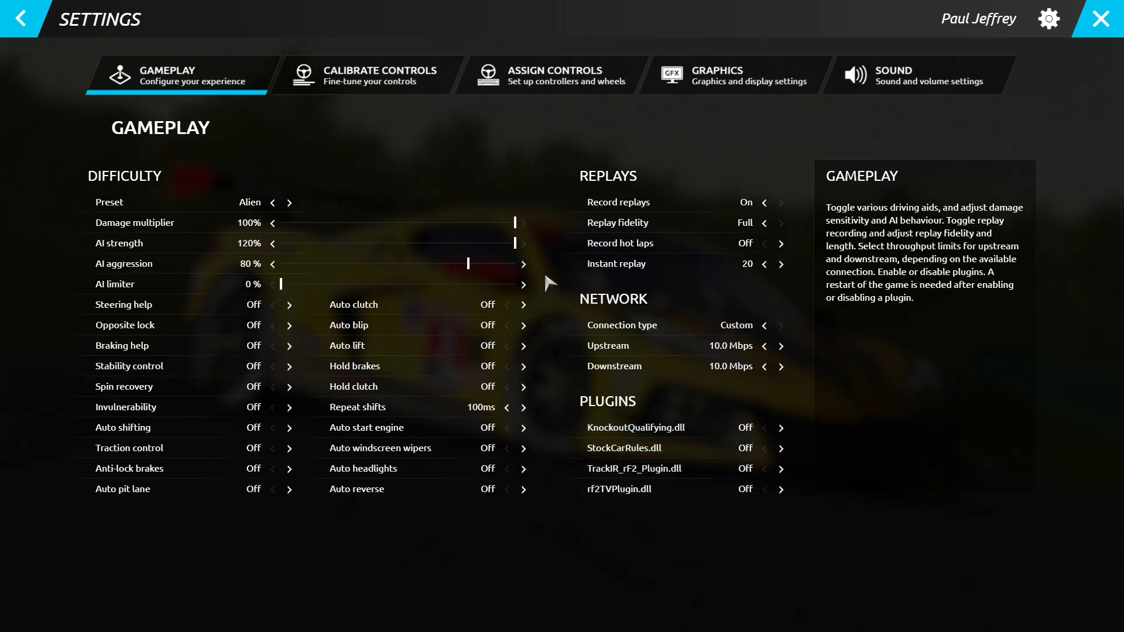
pyautogui.click(380, 76)
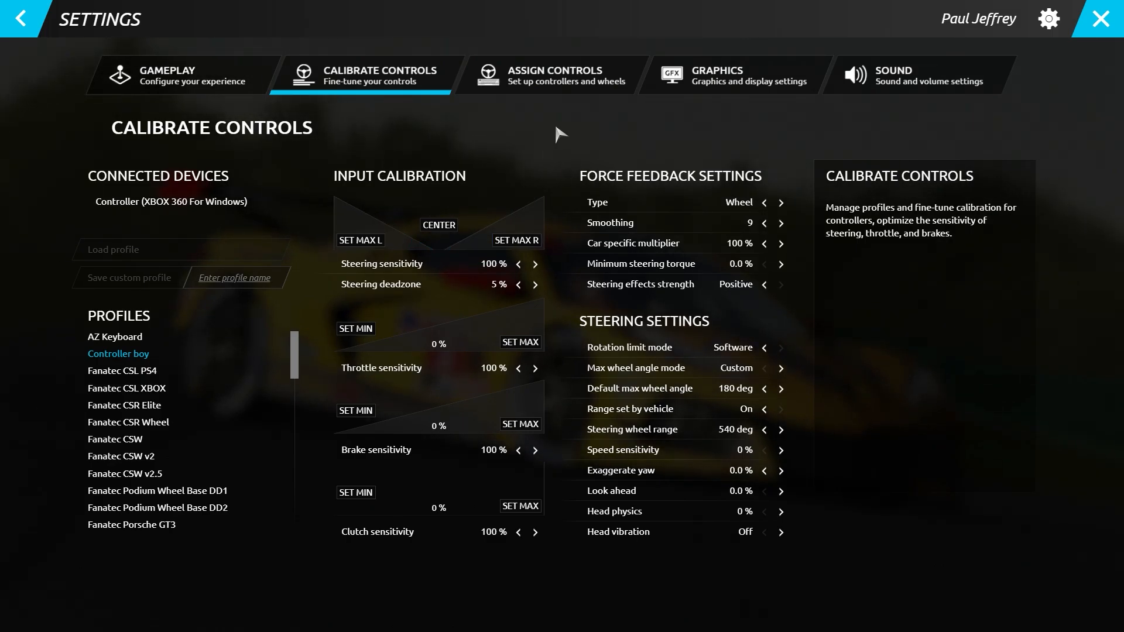
# In Assign Controls, bind Throttle to JOY1 Z- and browse the camera and UI & Chat bindings
pyautogui.click(549, 75)
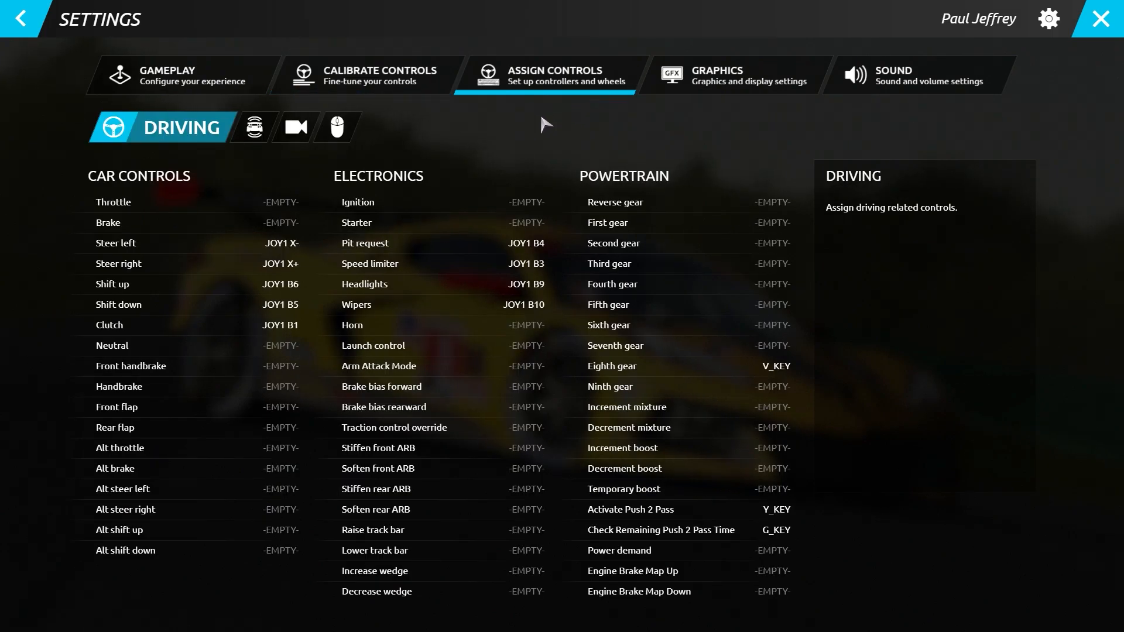
pyautogui.moveTo(246, 165)
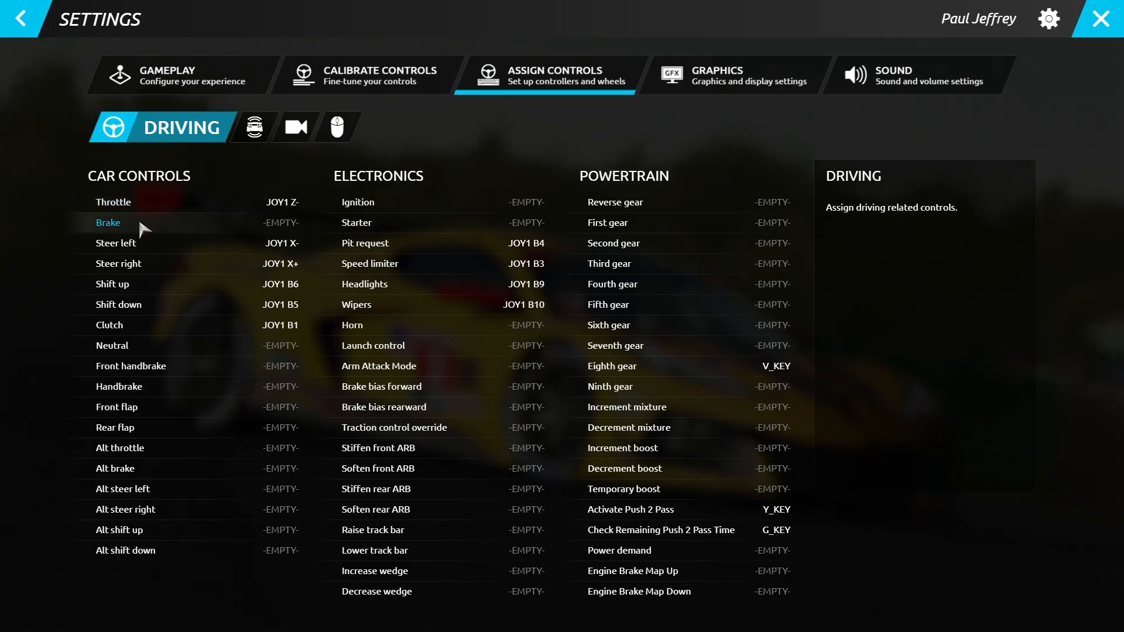
pyautogui.click(108, 223)
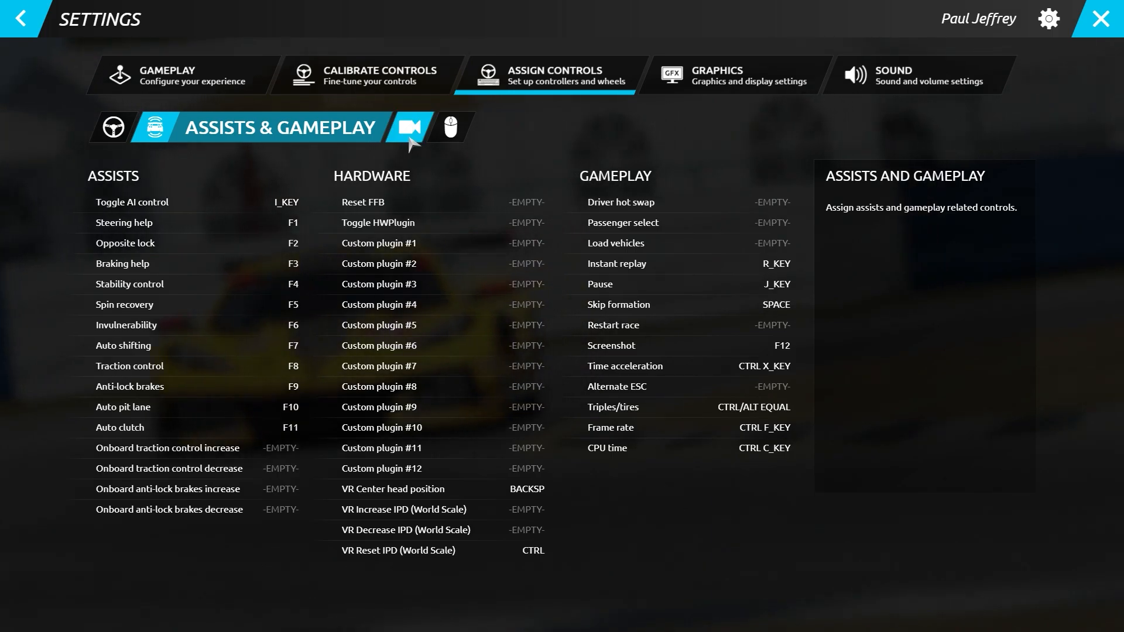
pyautogui.click(409, 127)
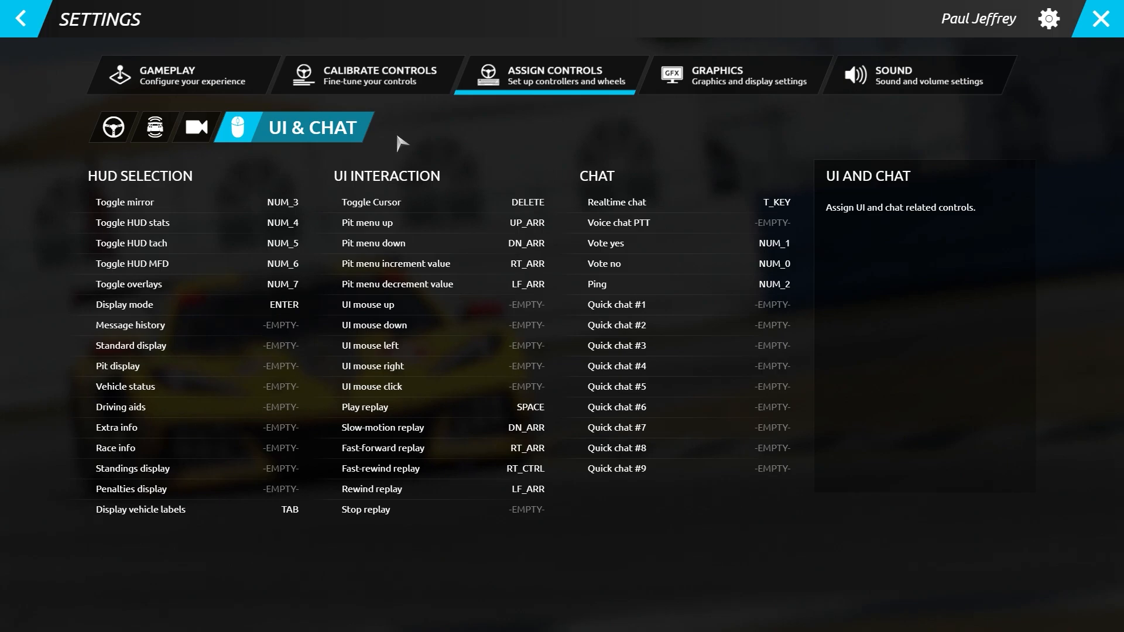
pyautogui.moveTo(552, 120)
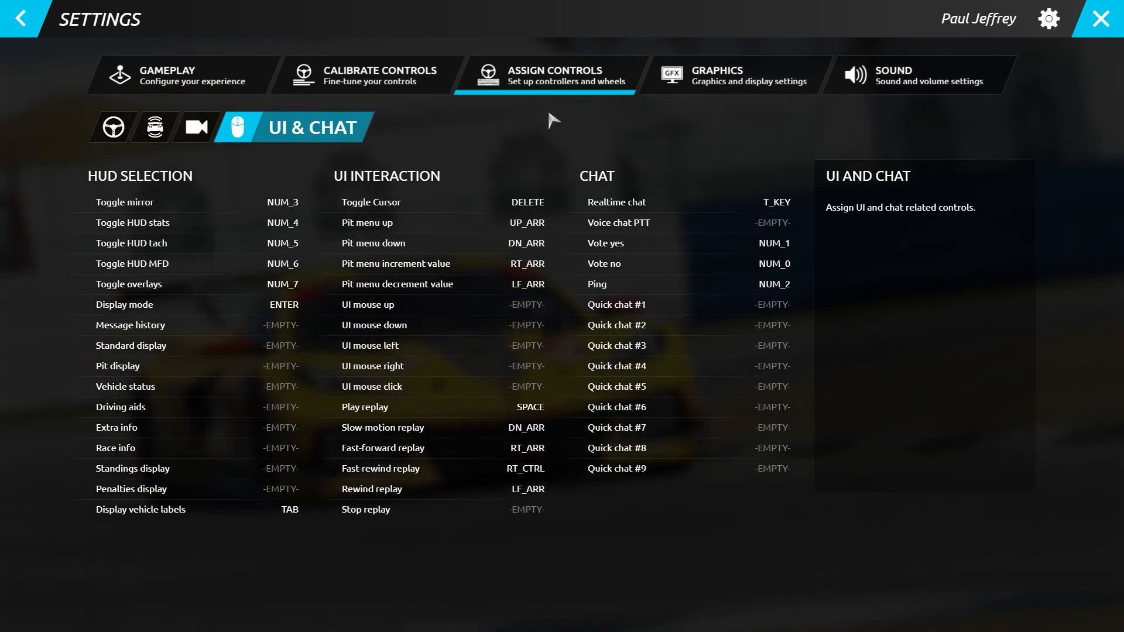
pyautogui.moveTo(792, 100)
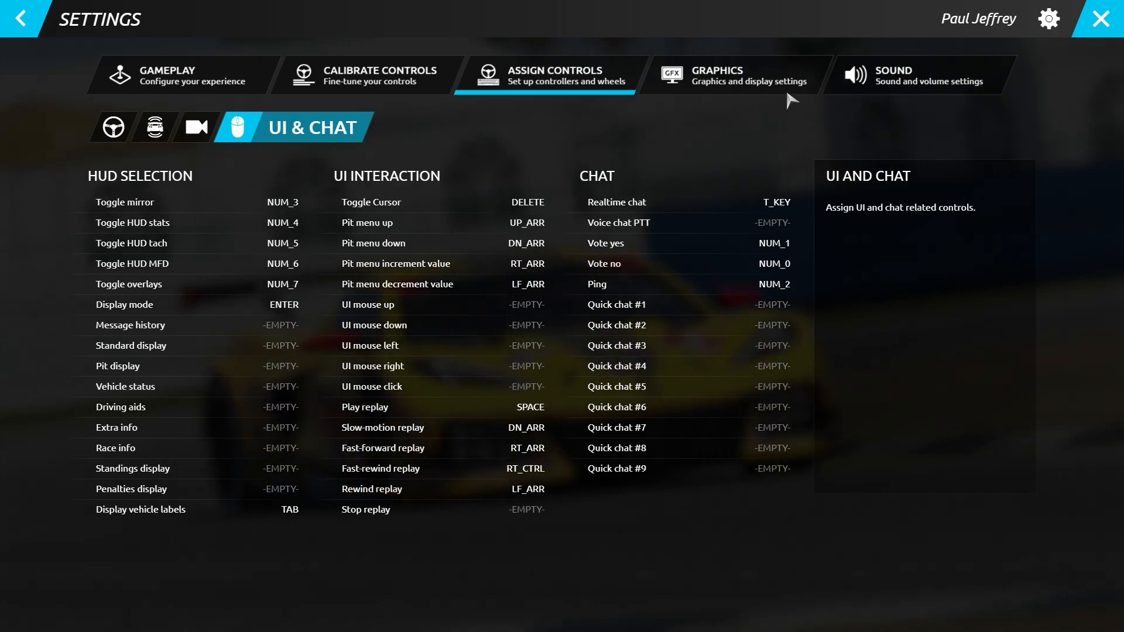
# Raise the graphics preset from Medium through High to Ultra, then bring up the sound settings
pyautogui.click(730, 75)
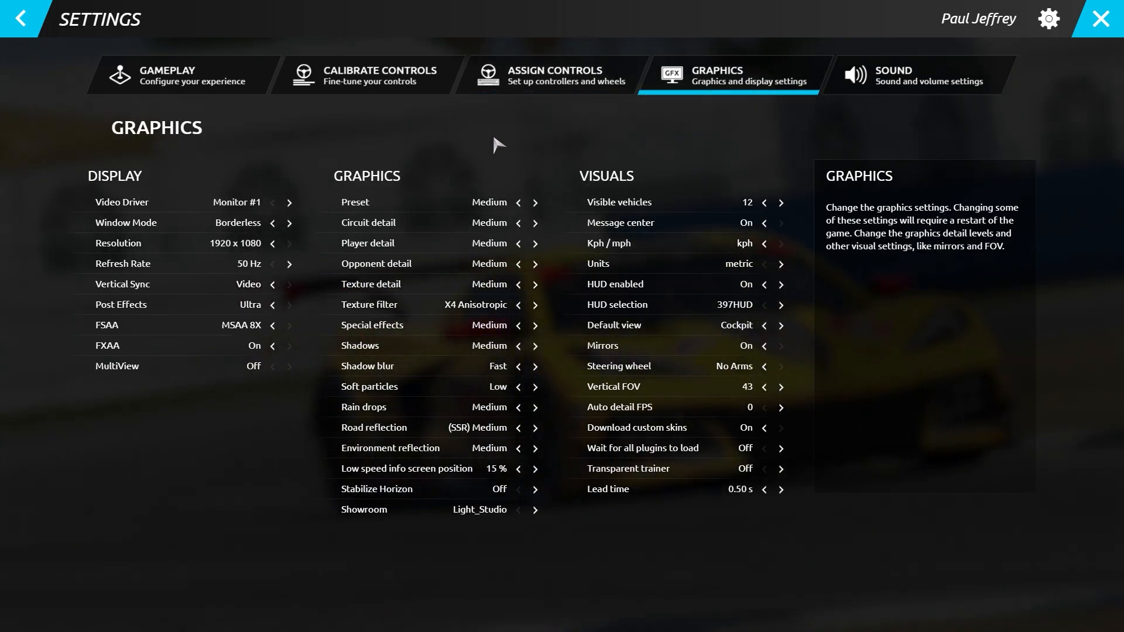
pyautogui.moveTo(410, 146)
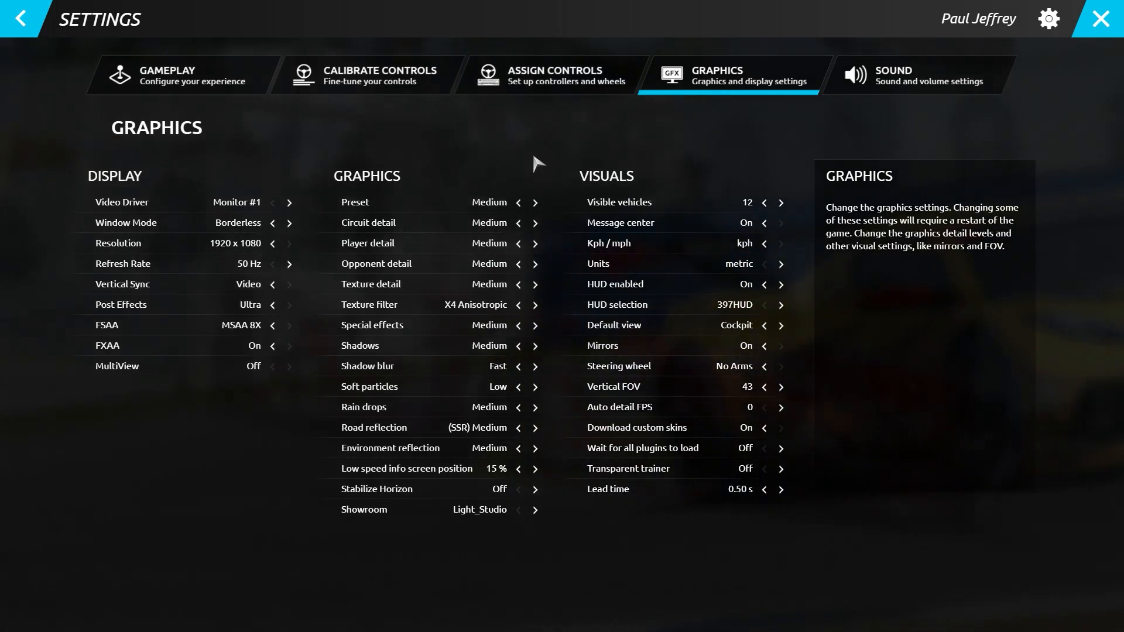
pyautogui.click(534, 202)
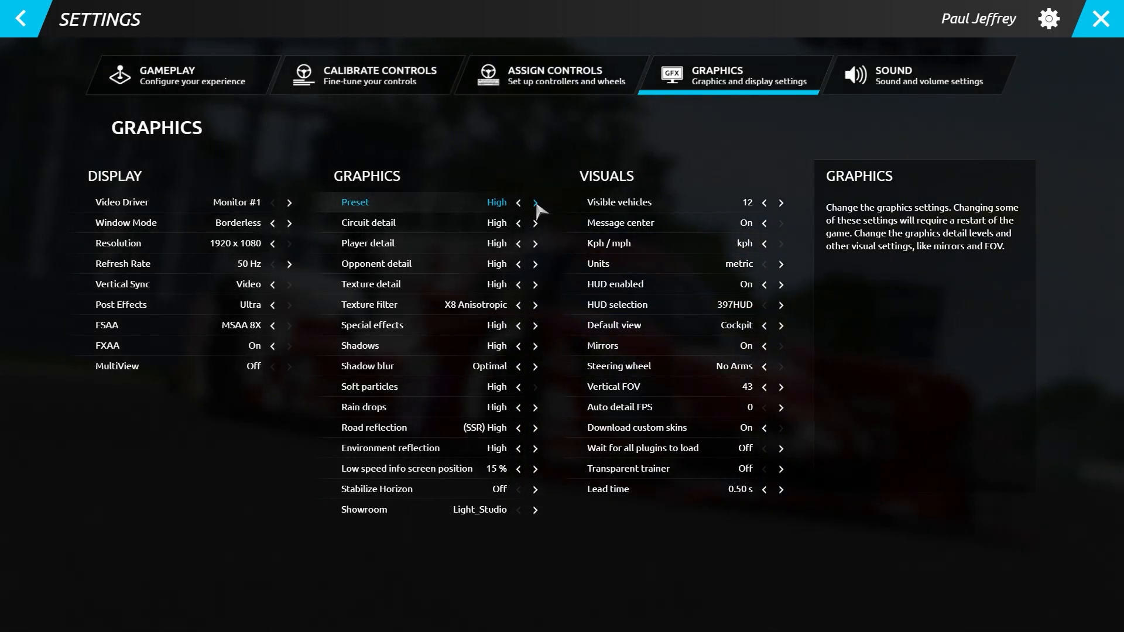
pyautogui.click(535, 202)
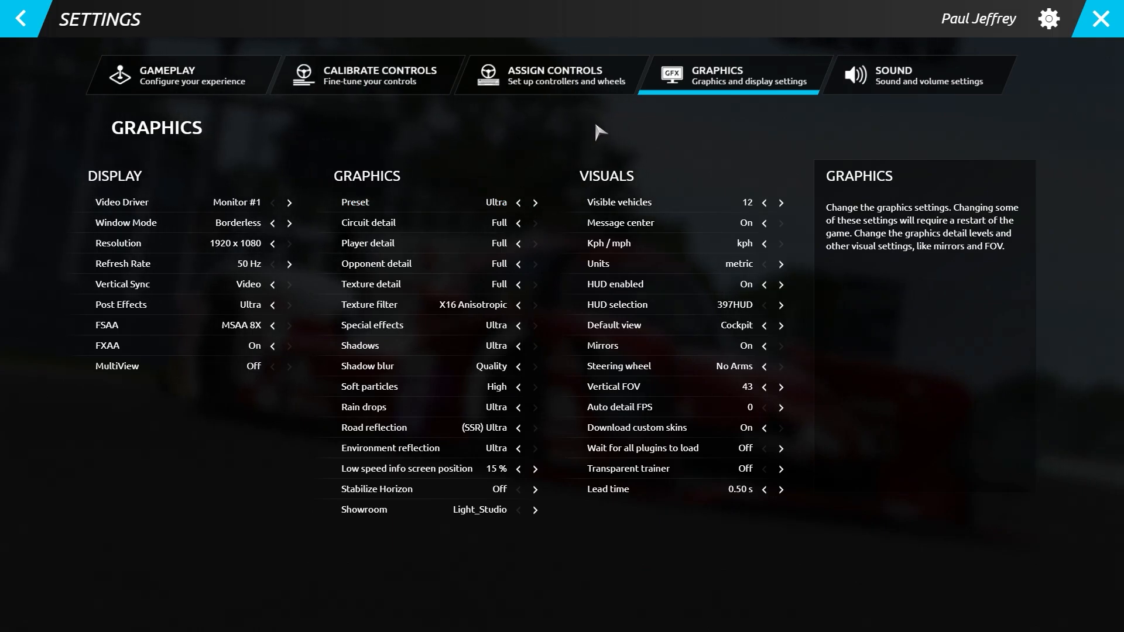
pyautogui.click(913, 75)
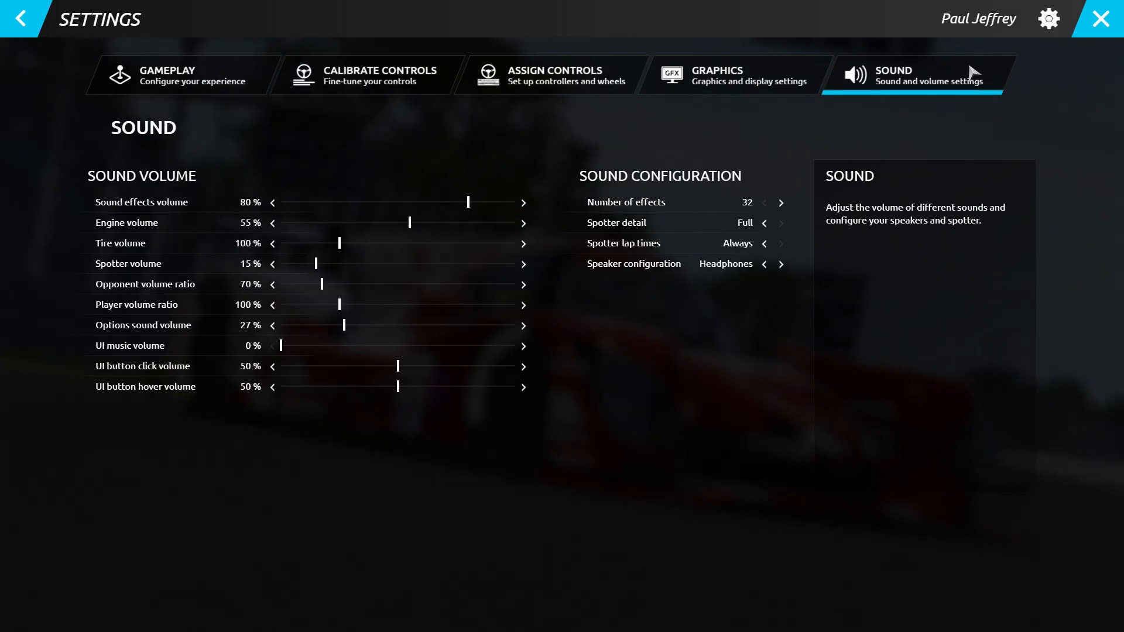
pyautogui.moveTo(411, 131)
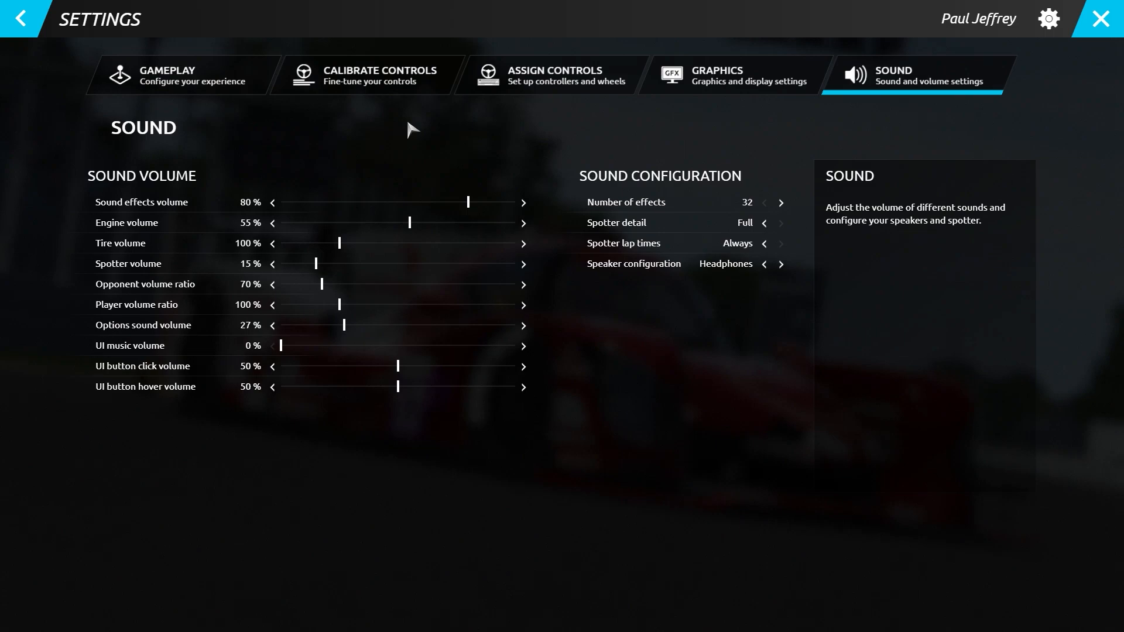
# Slide the Engine volume from 55% up to 75%
pyautogui.moveTo(411, 222); pyautogui.dragTo(457, 222)
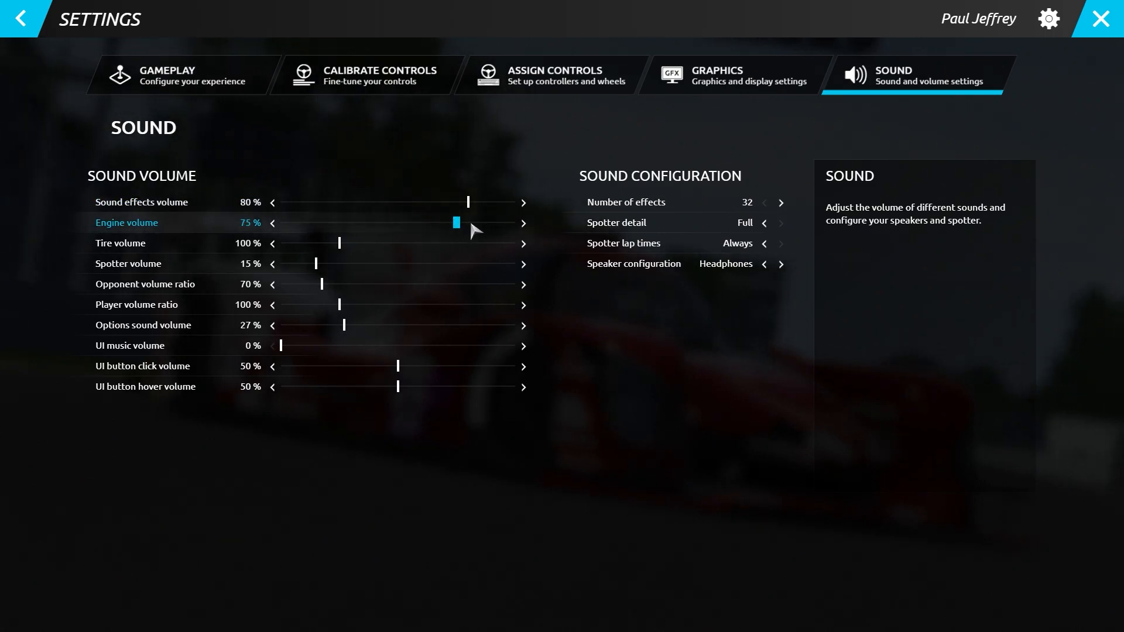